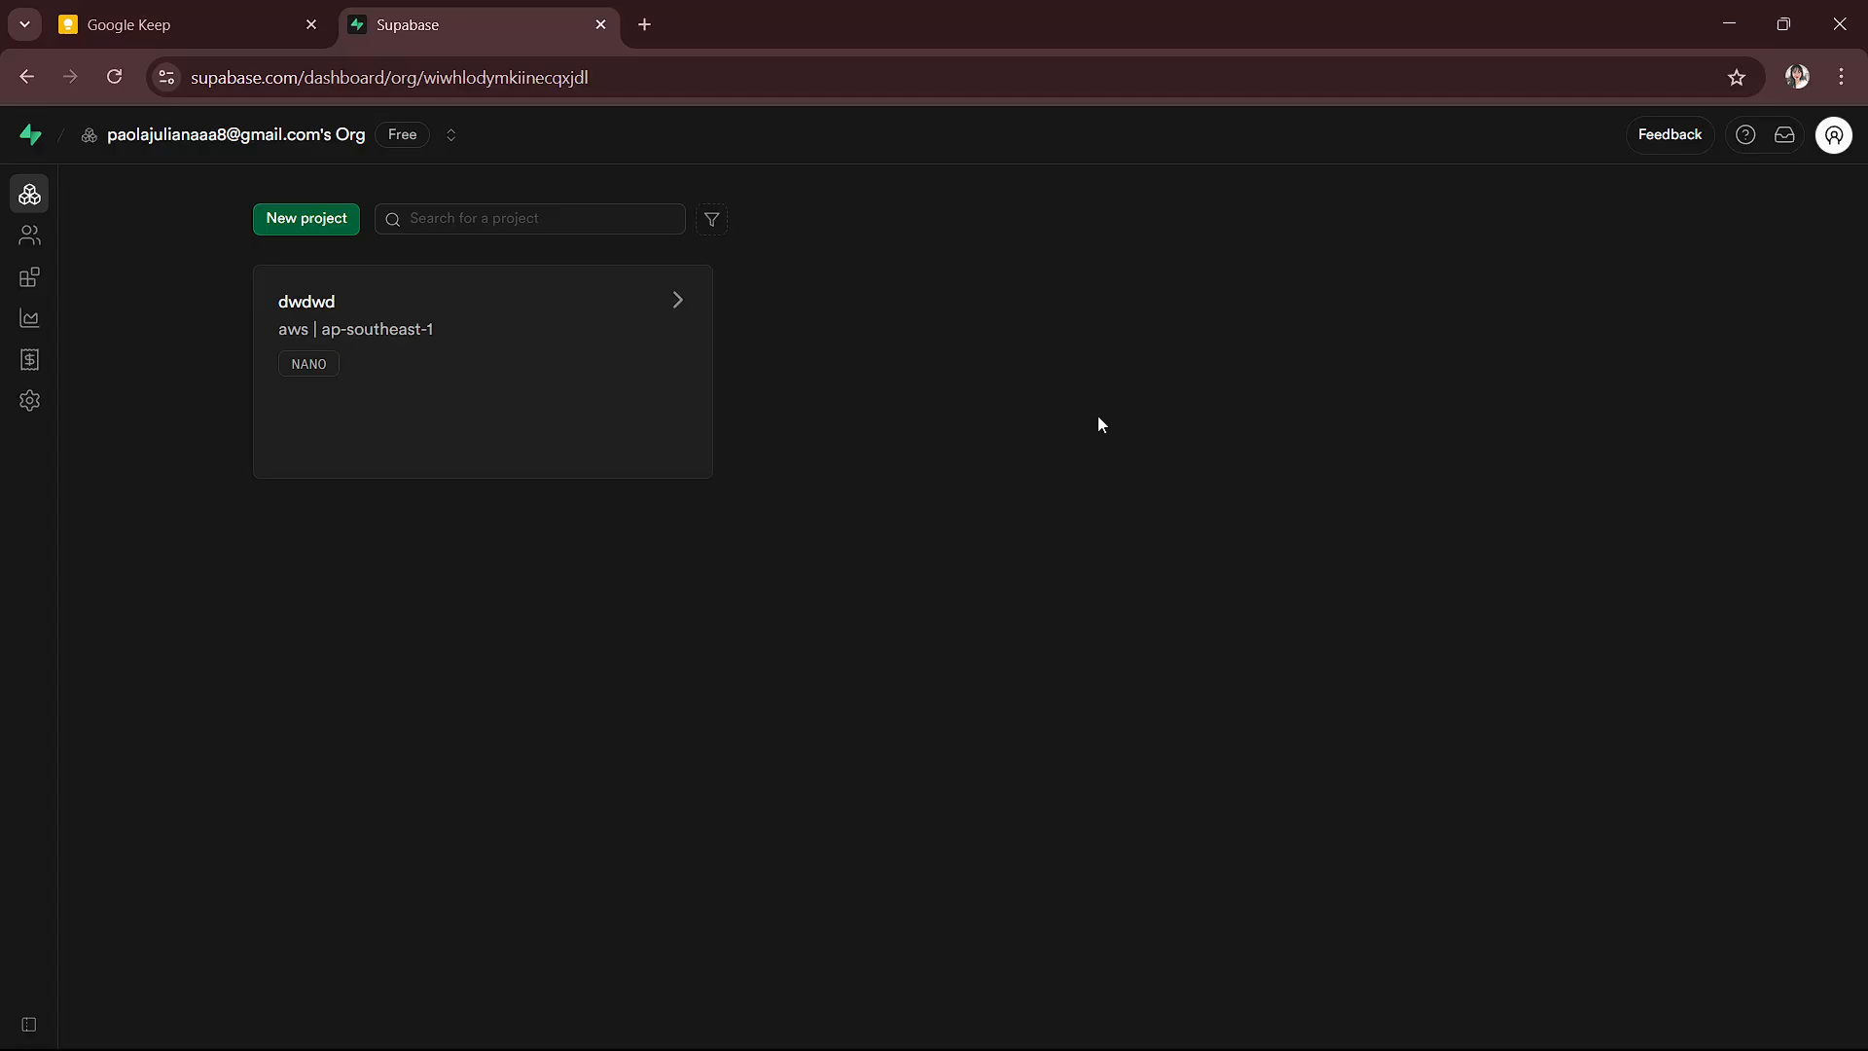
mouse_move(529, 278)
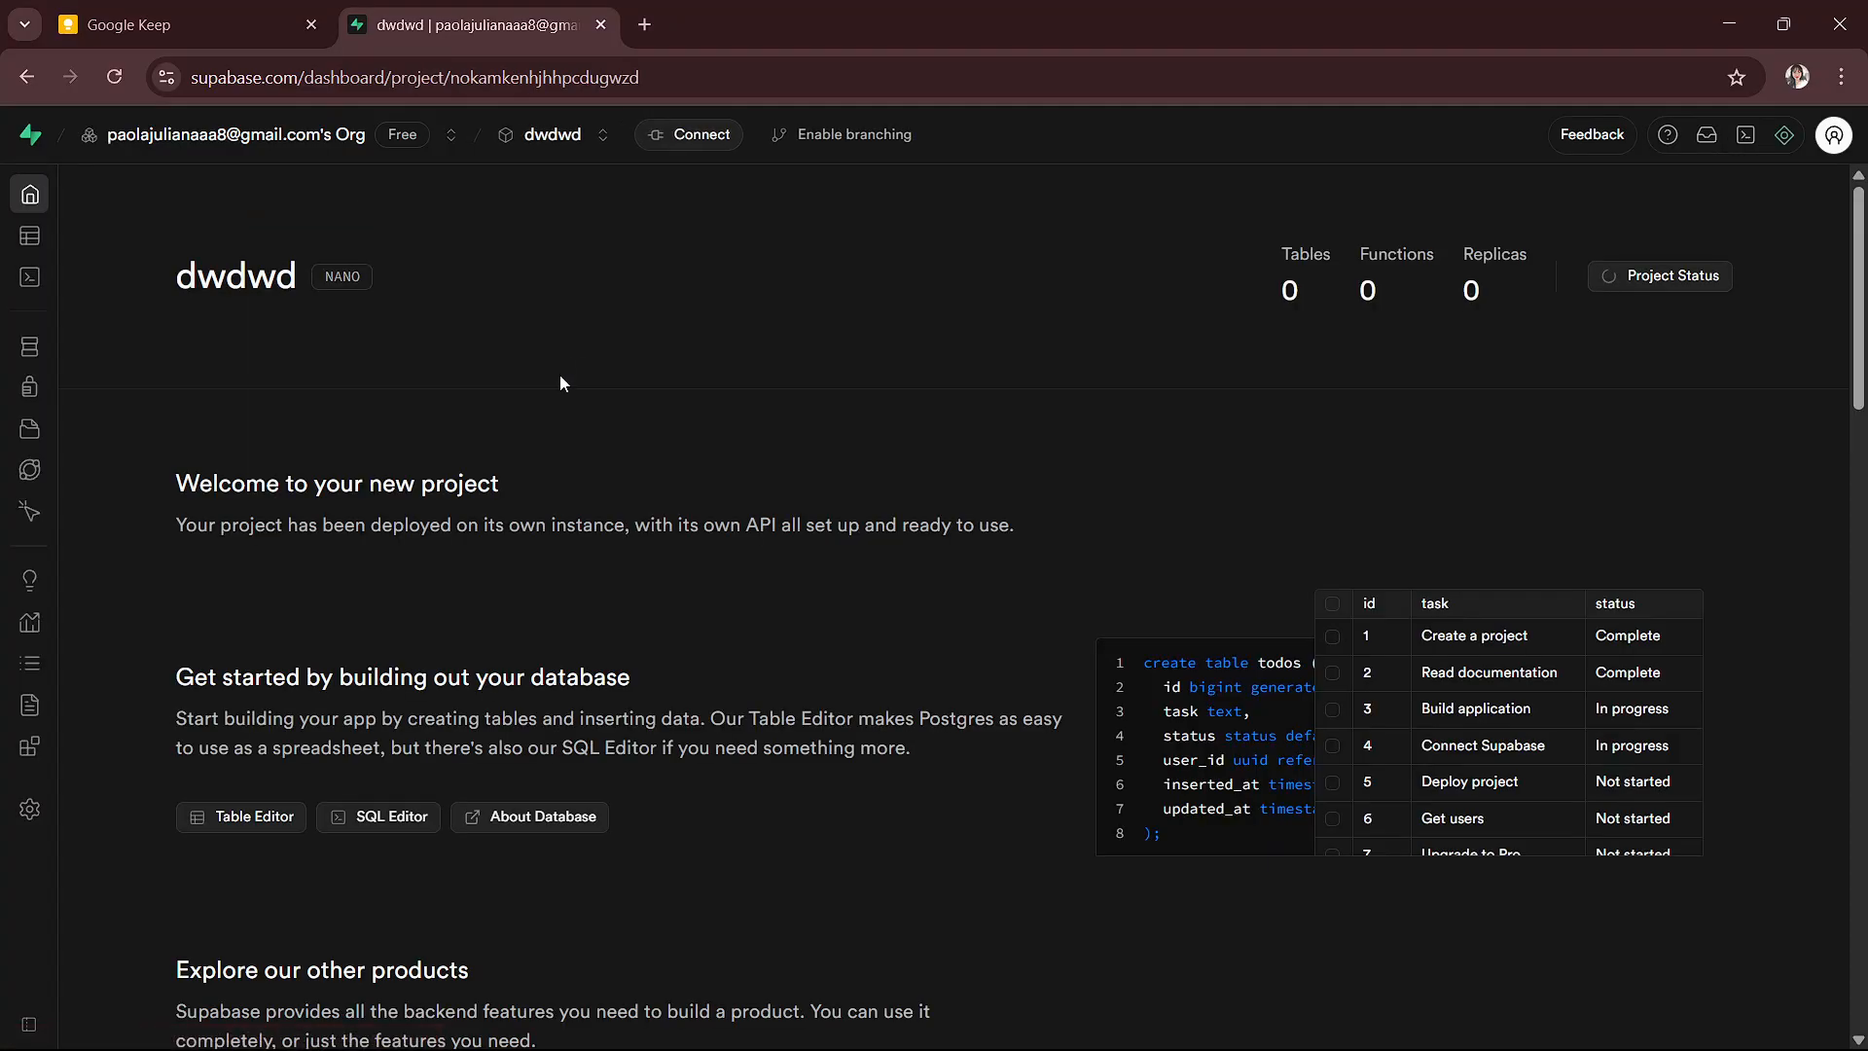
mouse_move(82, 354)
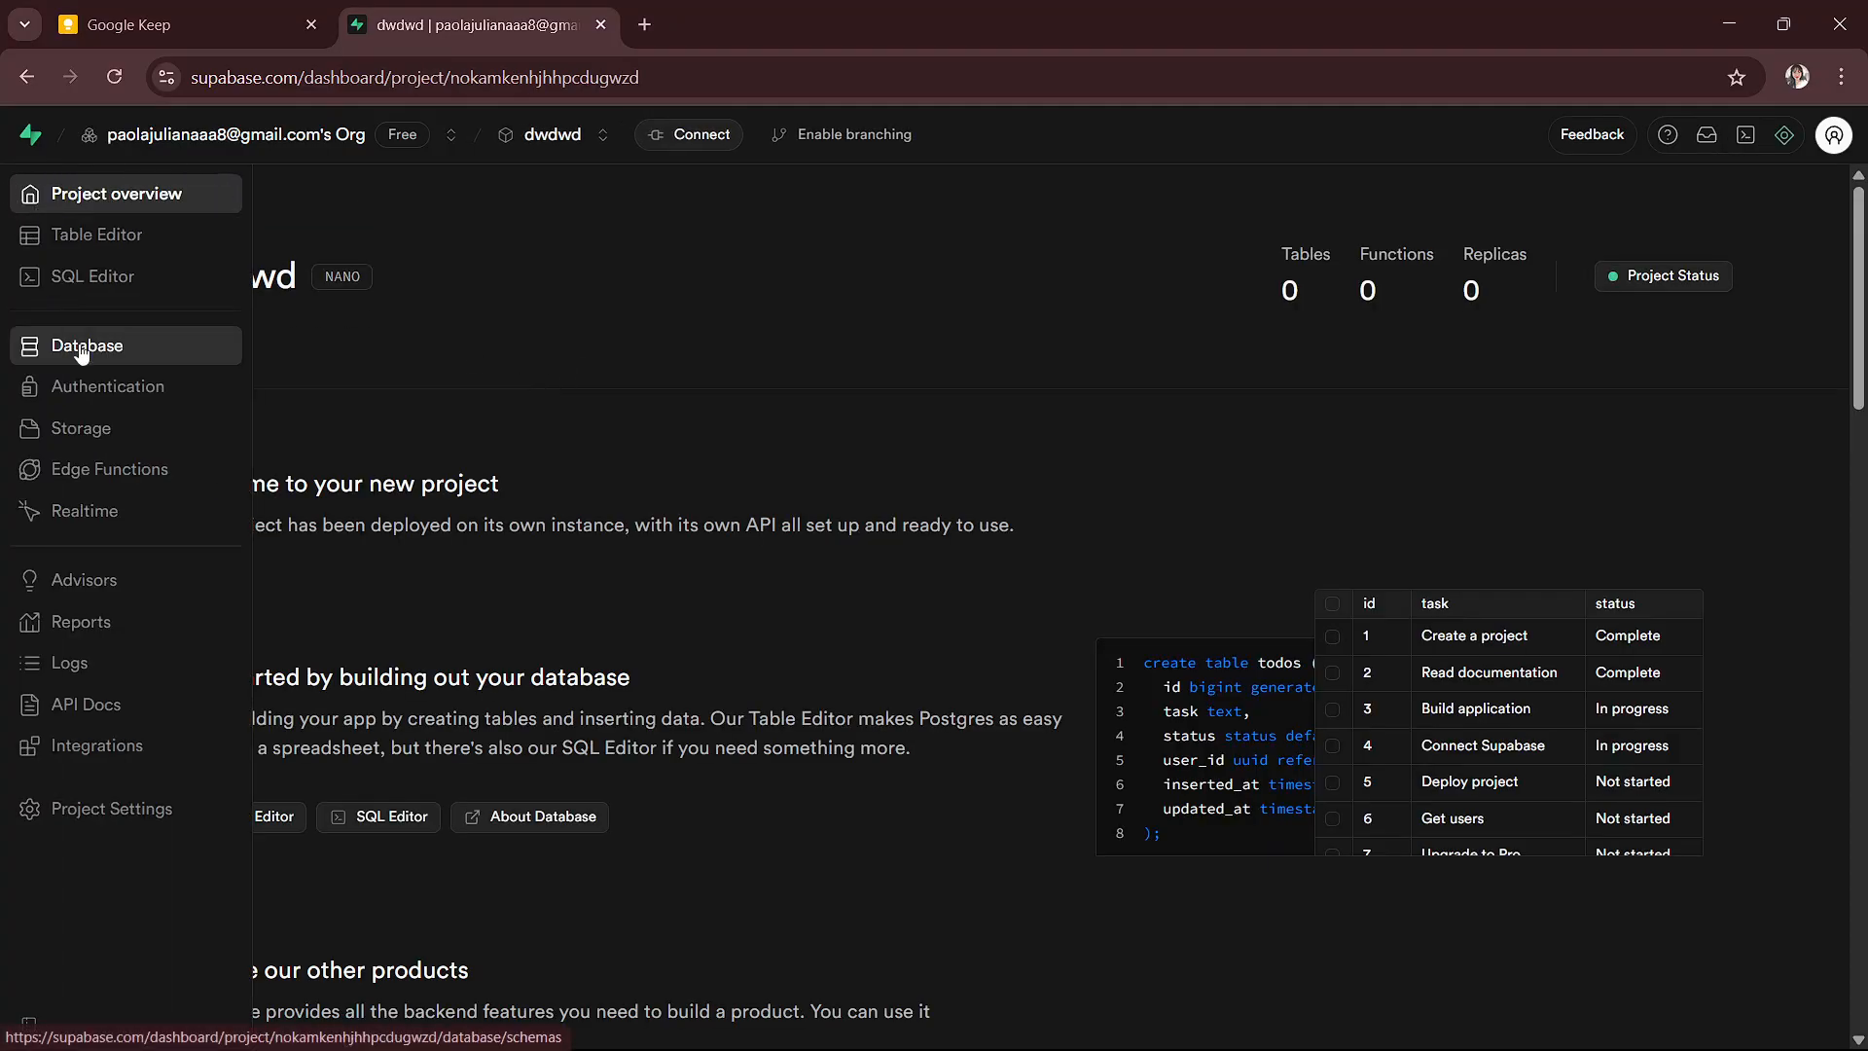
- Navigate from the Database section to the Backups page showing scheduled backups
click(83, 347)
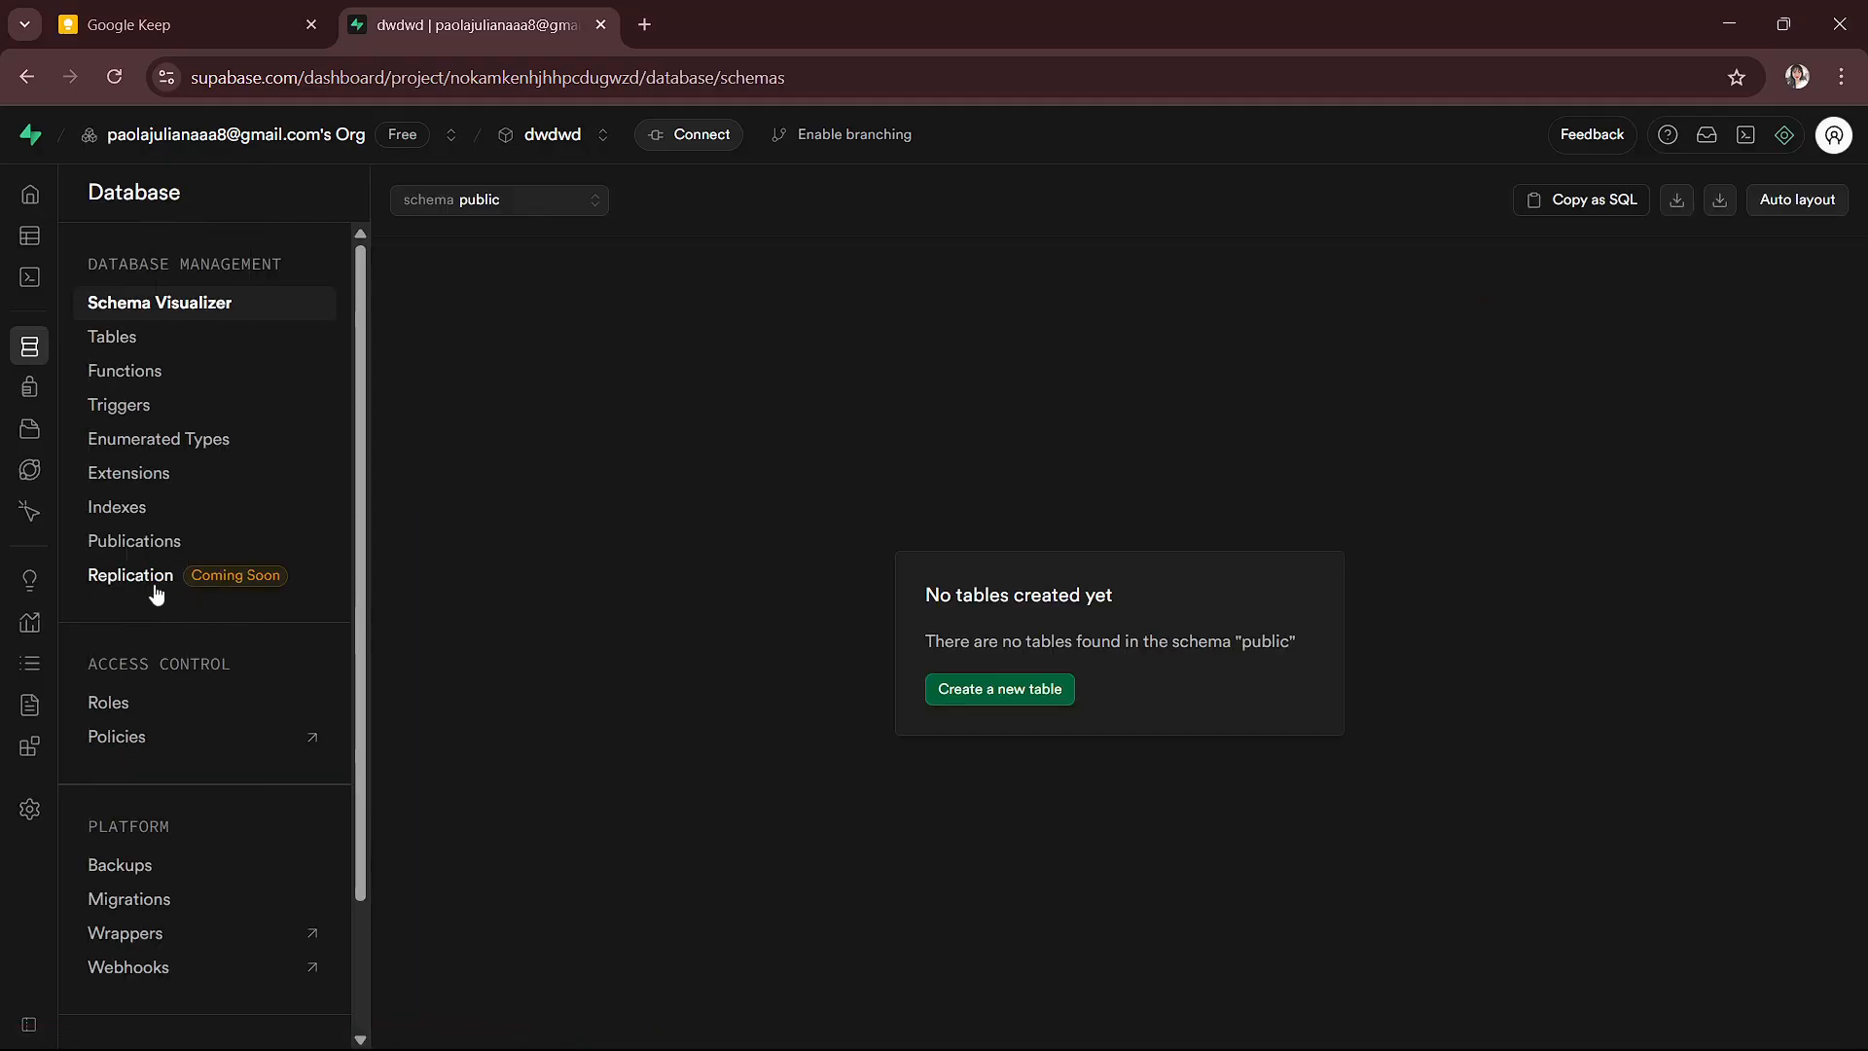
click(119, 864)
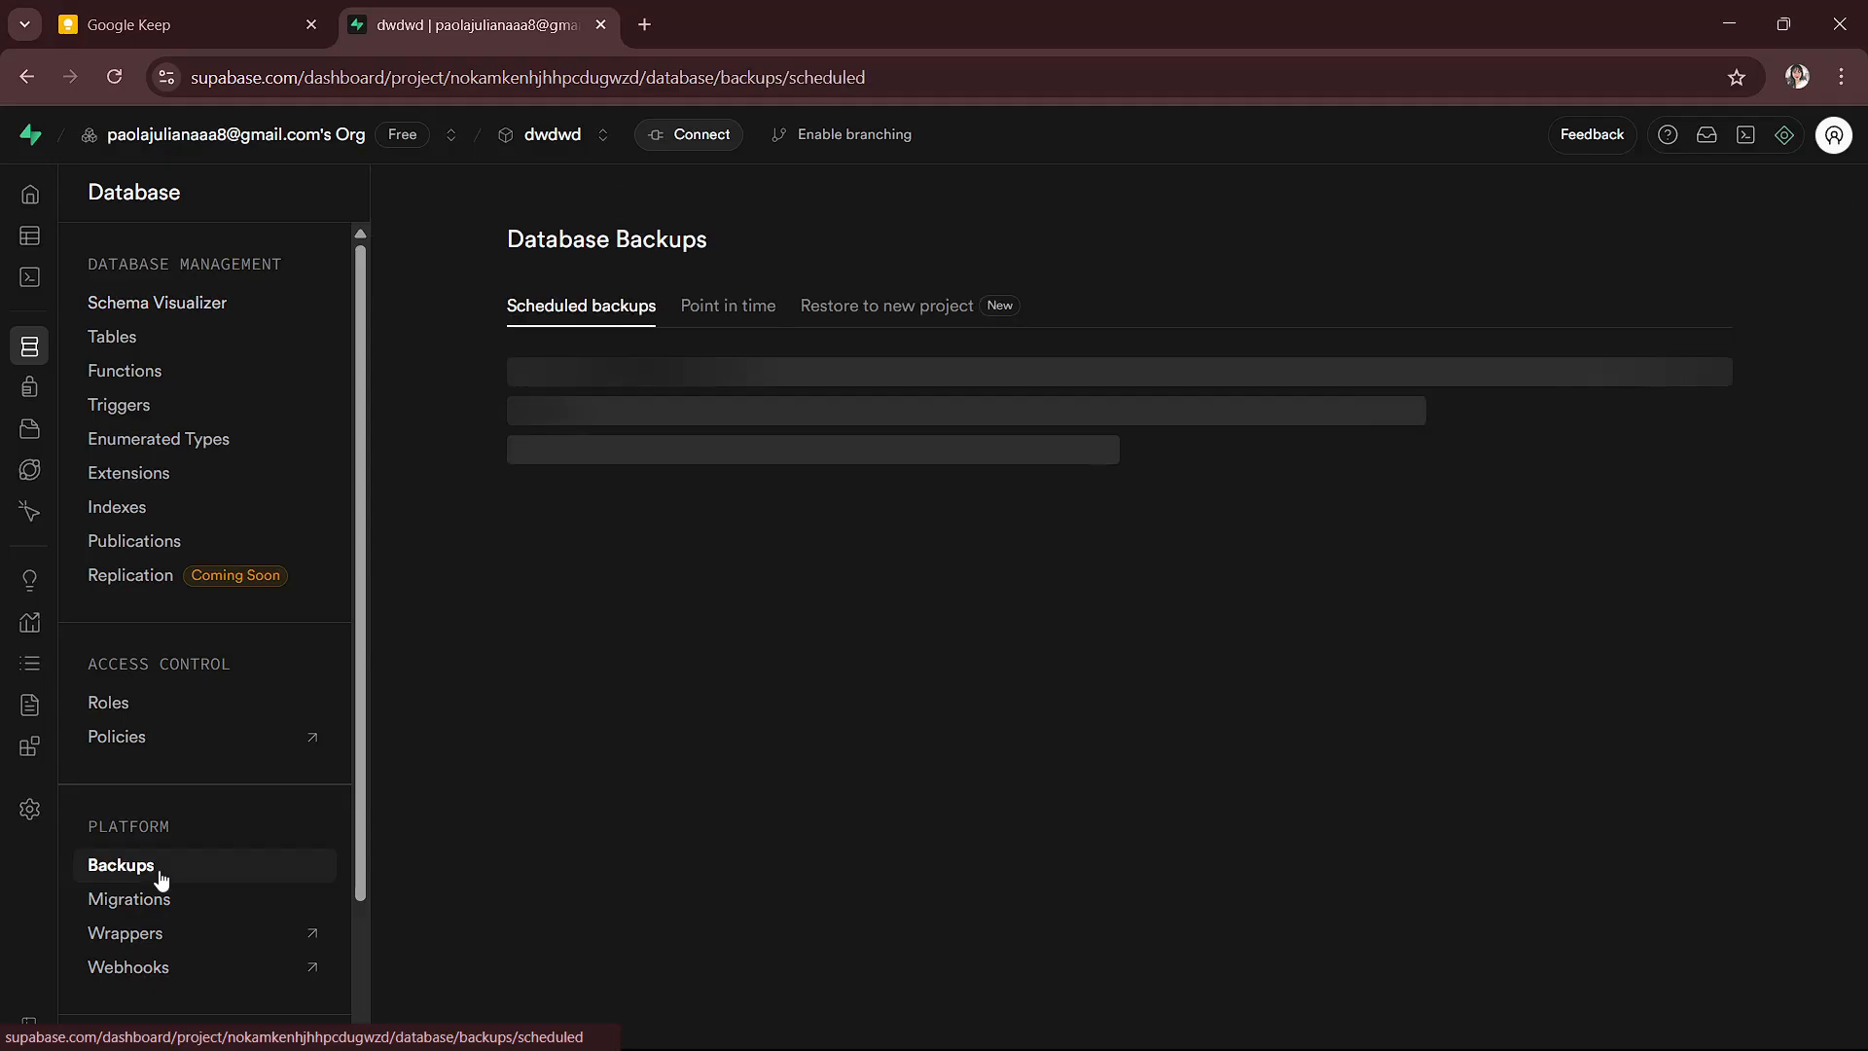